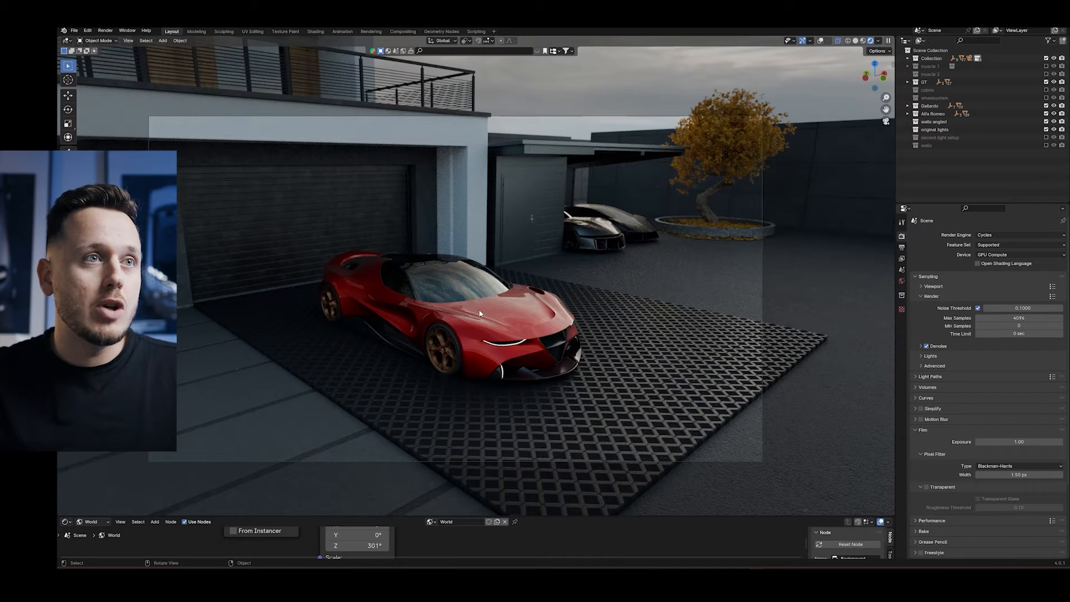
Step: Switch viewport shading to Rendered for a live Cycles preview of the scene
left_click(823, 40)
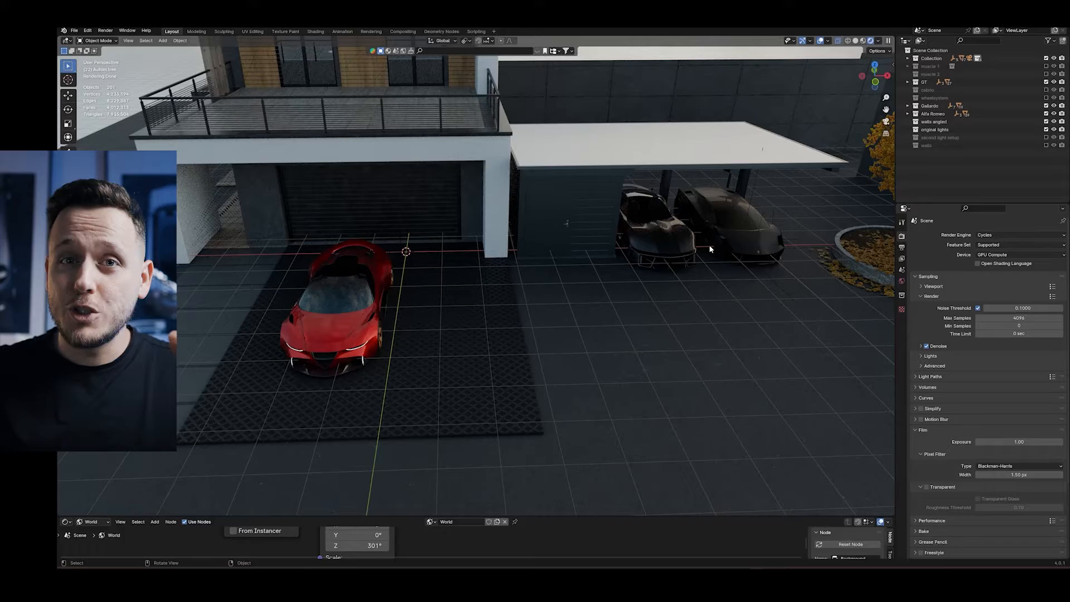
mouse_move(561, 300)
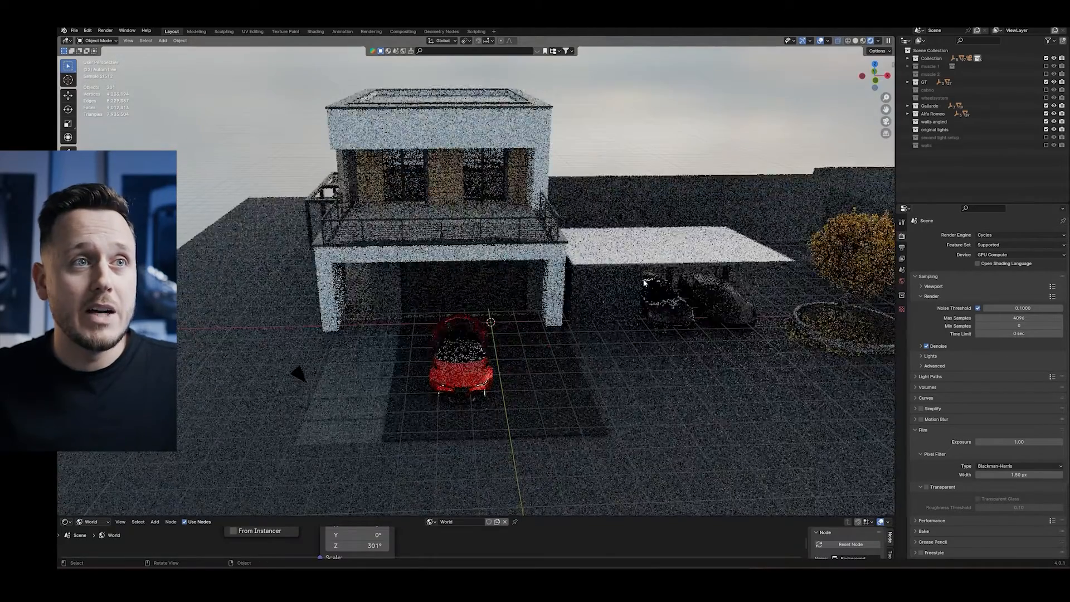
Step: Close the 'house' asset search results and leave Rendered shading for Material Preview
left_click(623, 228)
type("house")
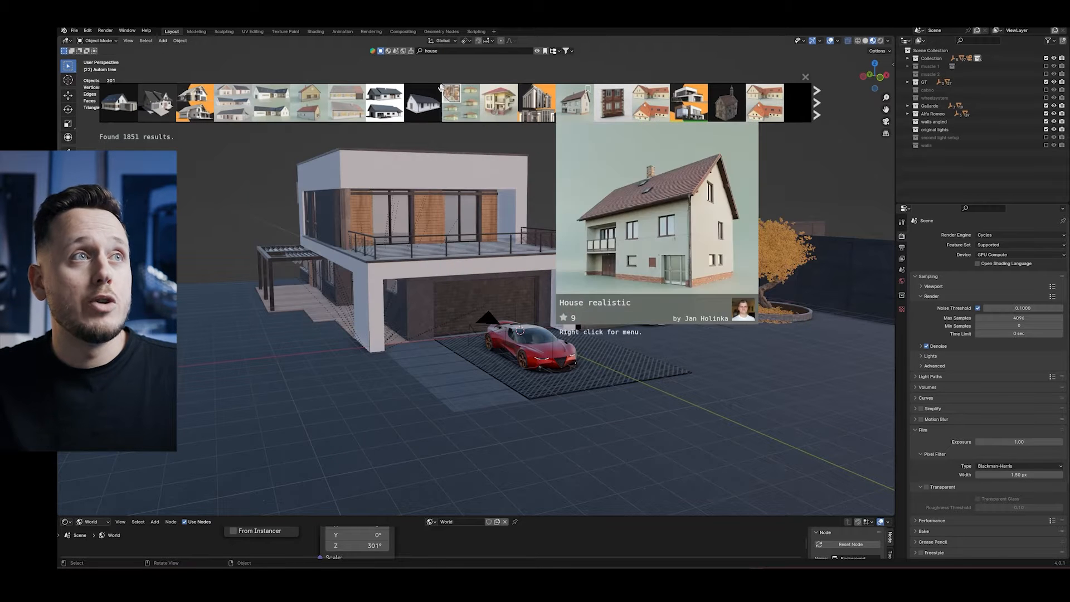
mouse_move(498, 103)
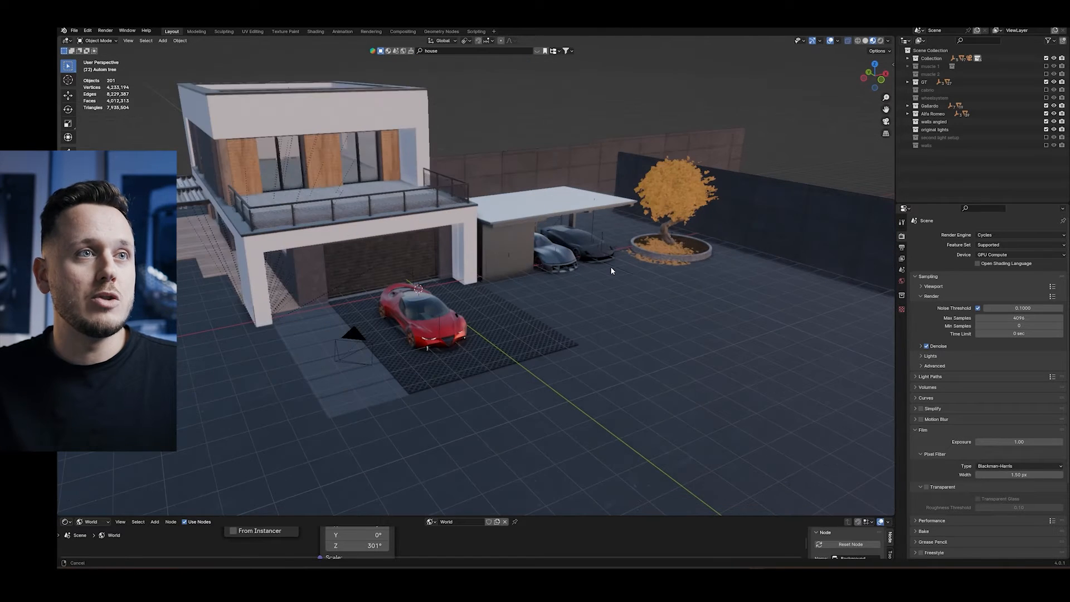
Step: Set the Cycles render device to CPU in Render Properties
left_click(1016, 254)
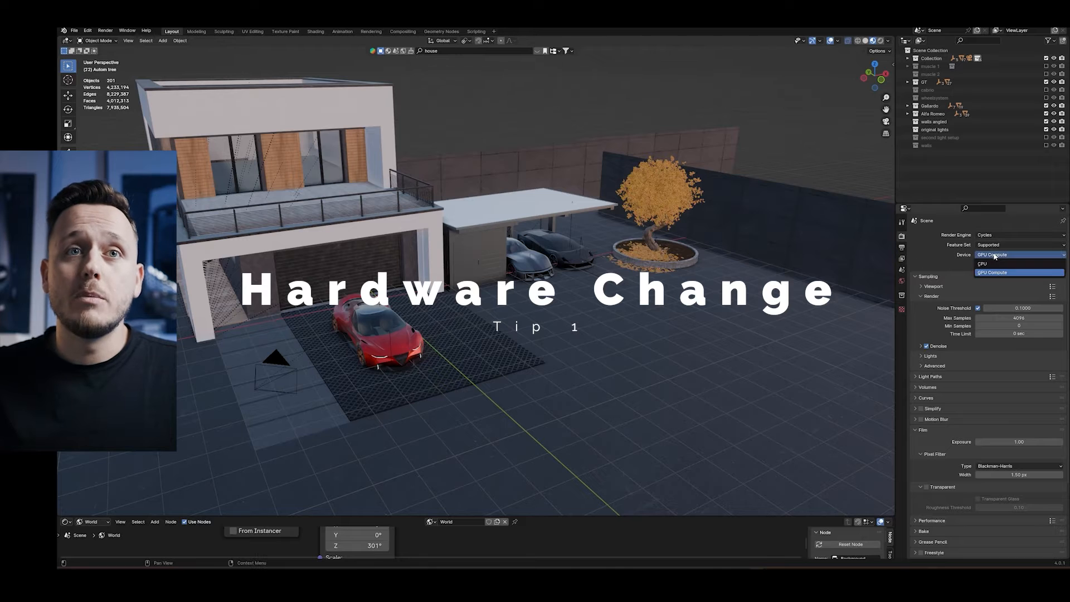
left_click(981, 263)
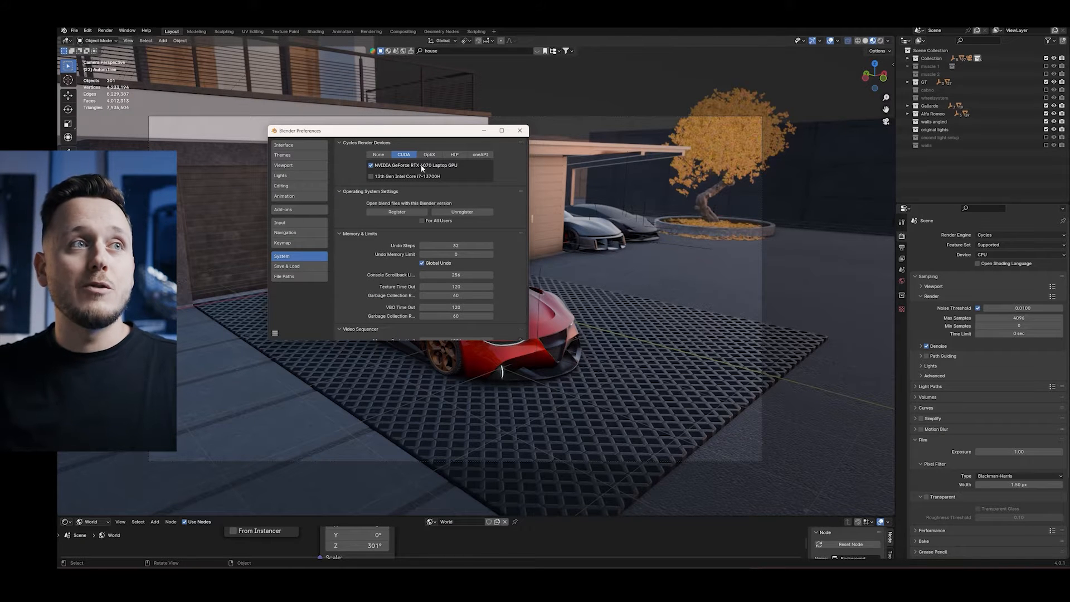
mouse_move(431, 169)
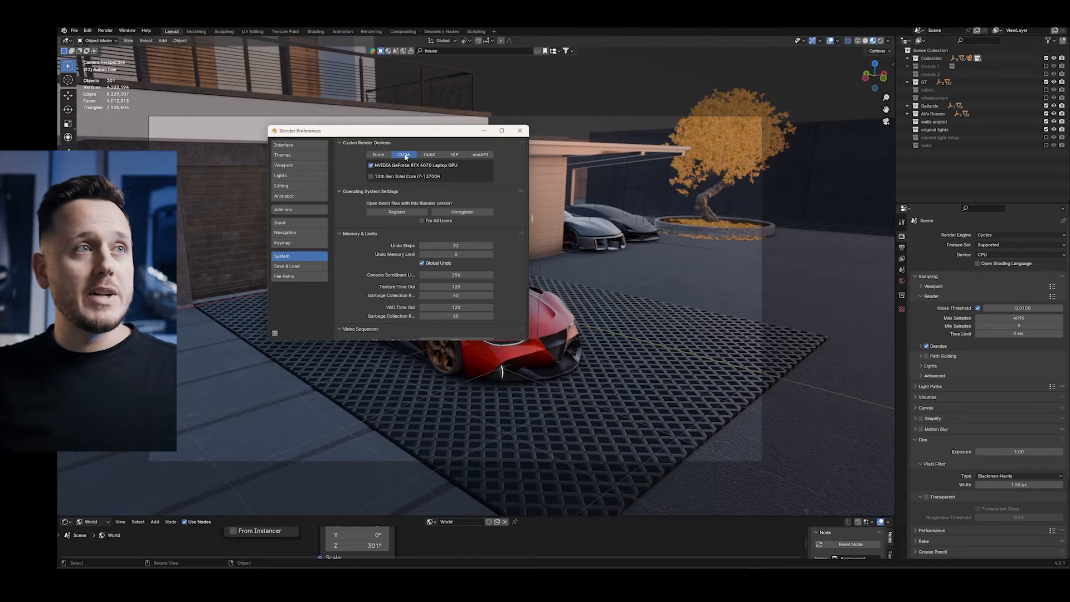
Step: Switch Cycles Render Devices from CUDA to OptiX with the RTX 4070 GPU enabled
left_click(429, 153)
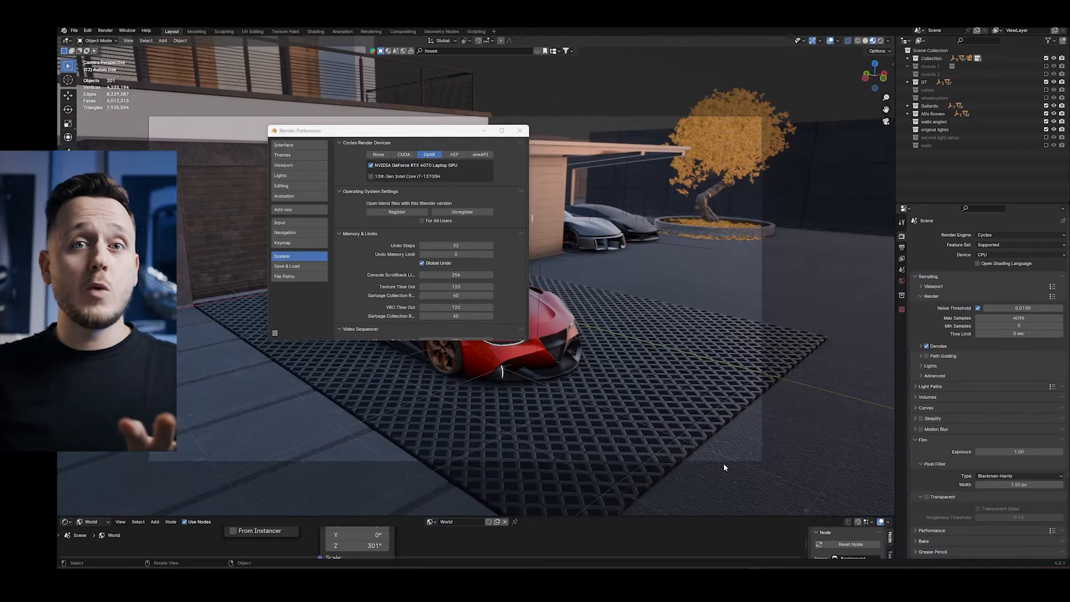
mouse_move(487, 273)
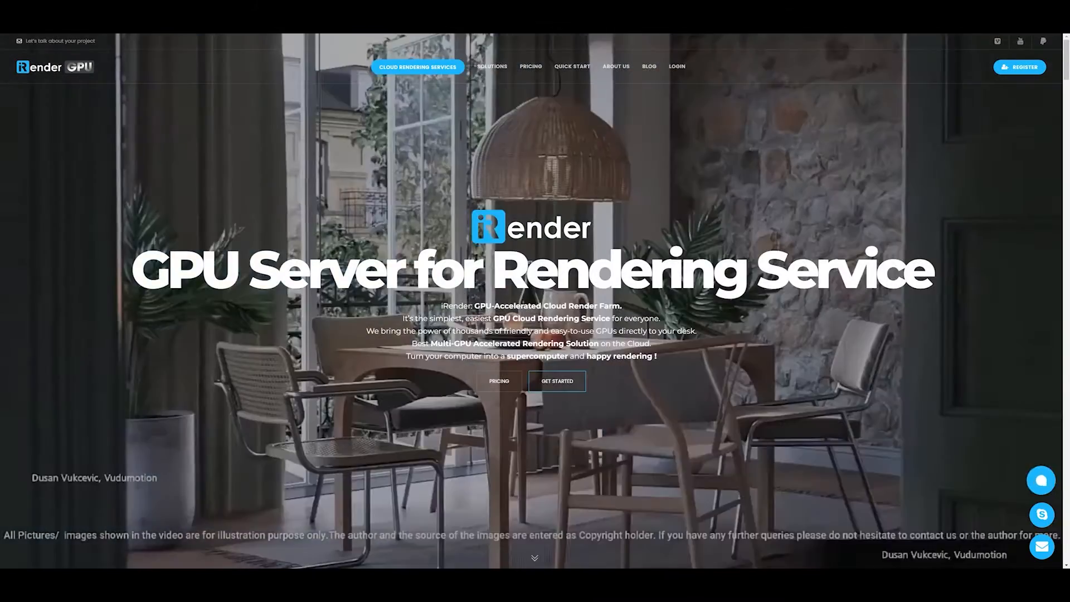
Step: Scroll the iRender homepage to GPU Render Farm Pricing and expand the Solutions menu
scroll("down", 3)
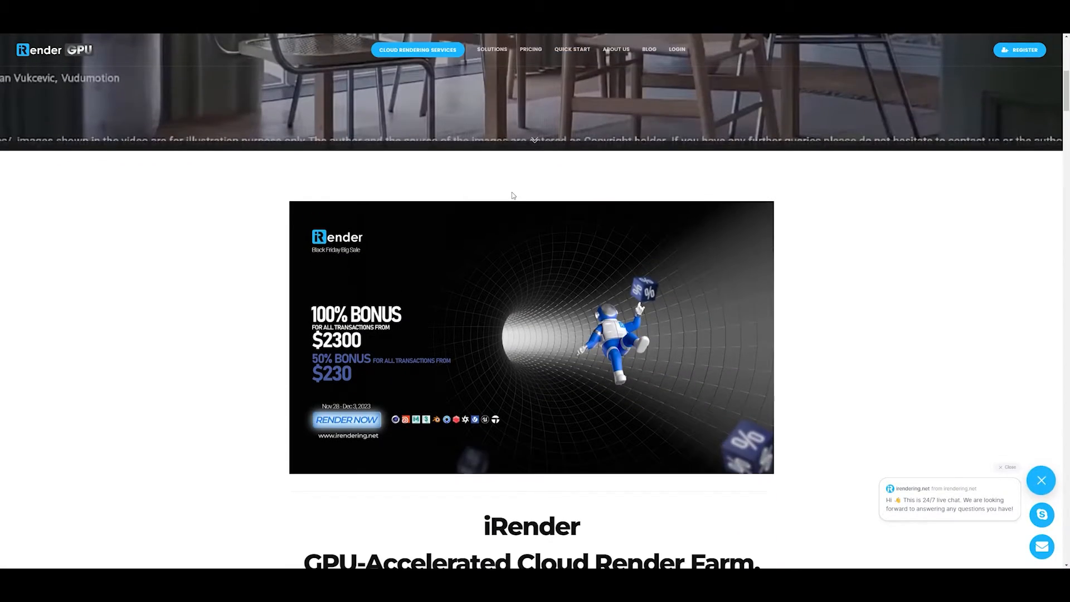
scroll("down", 3)
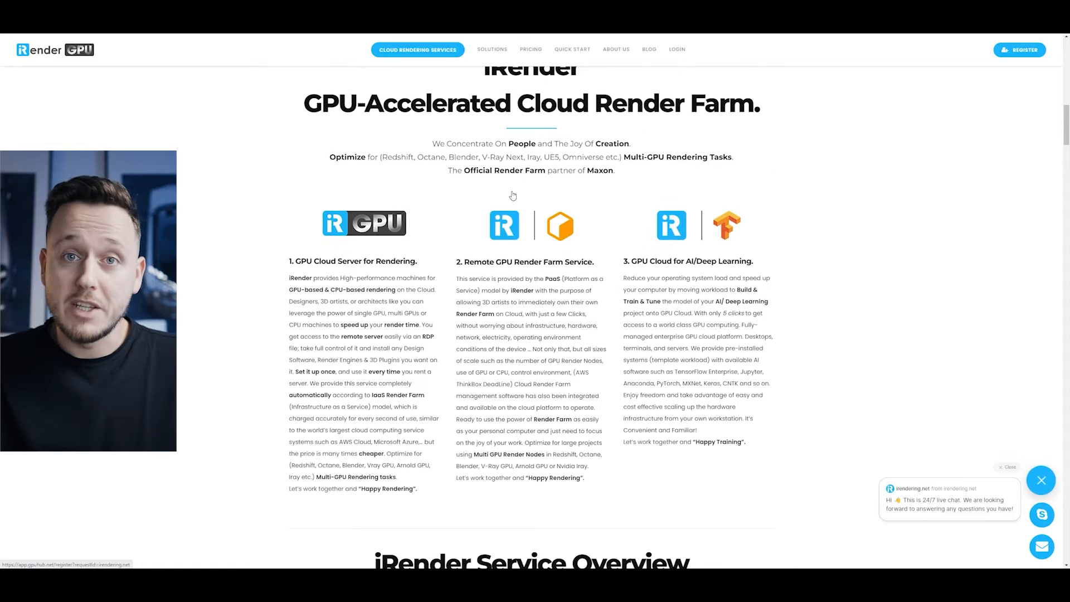
scroll("down", 3)
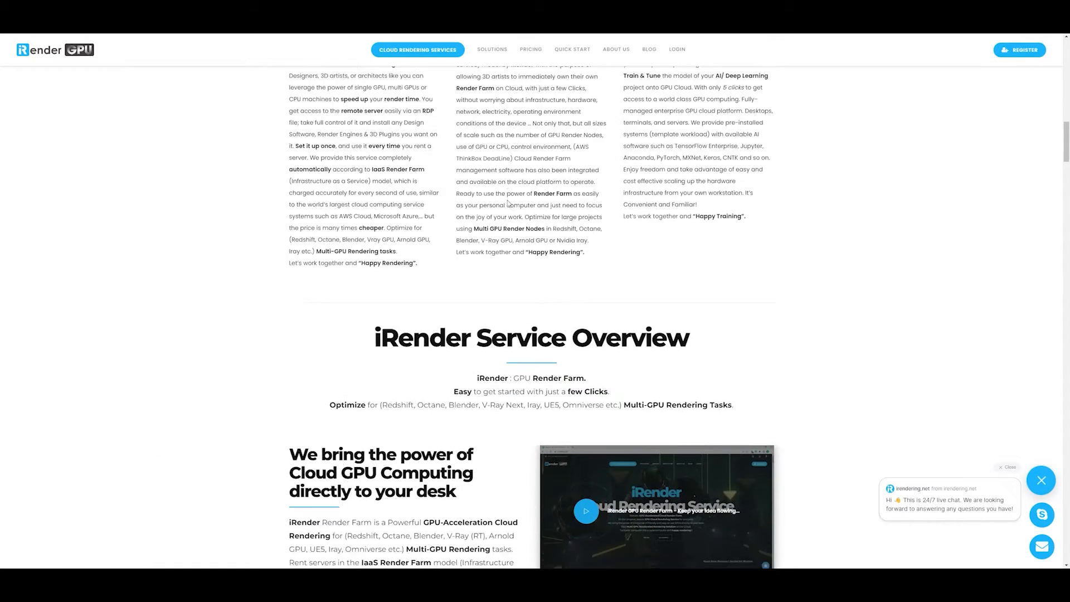
scroll("down", 3)
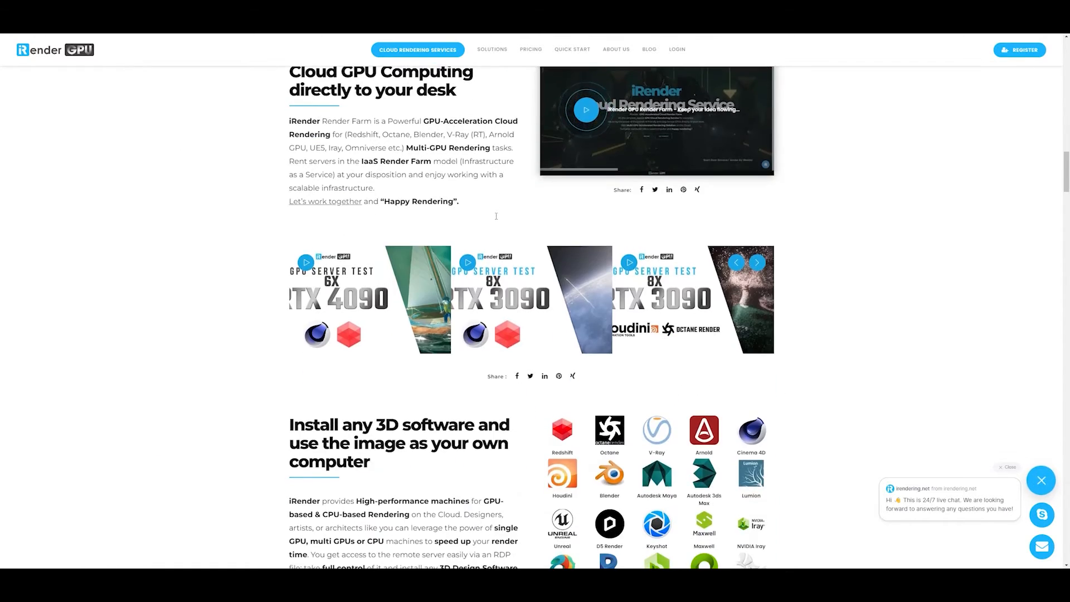
scroll("down", 3)
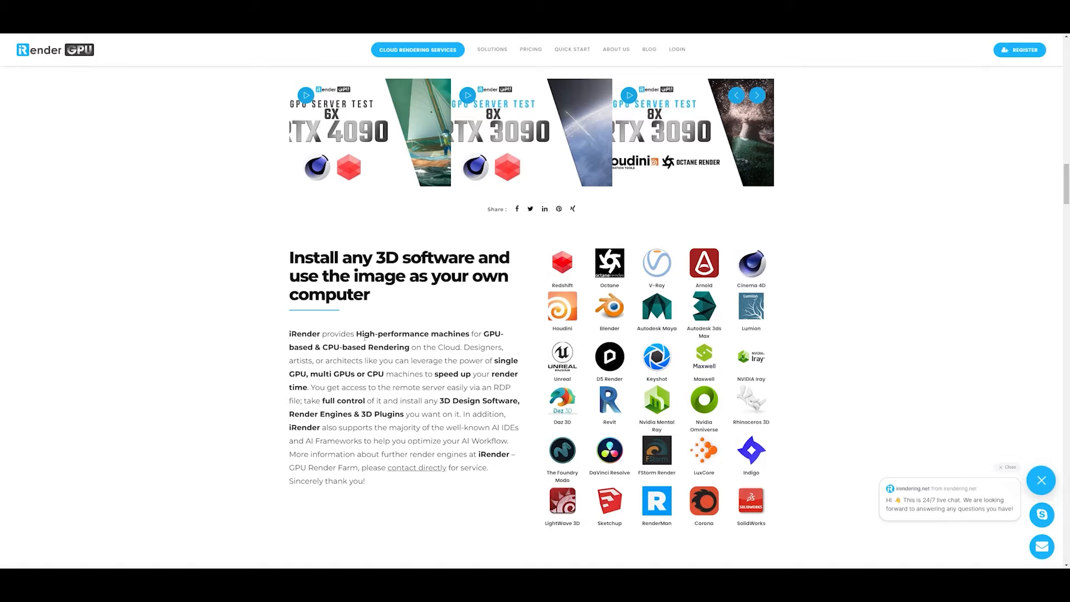
scroll("down", 3)
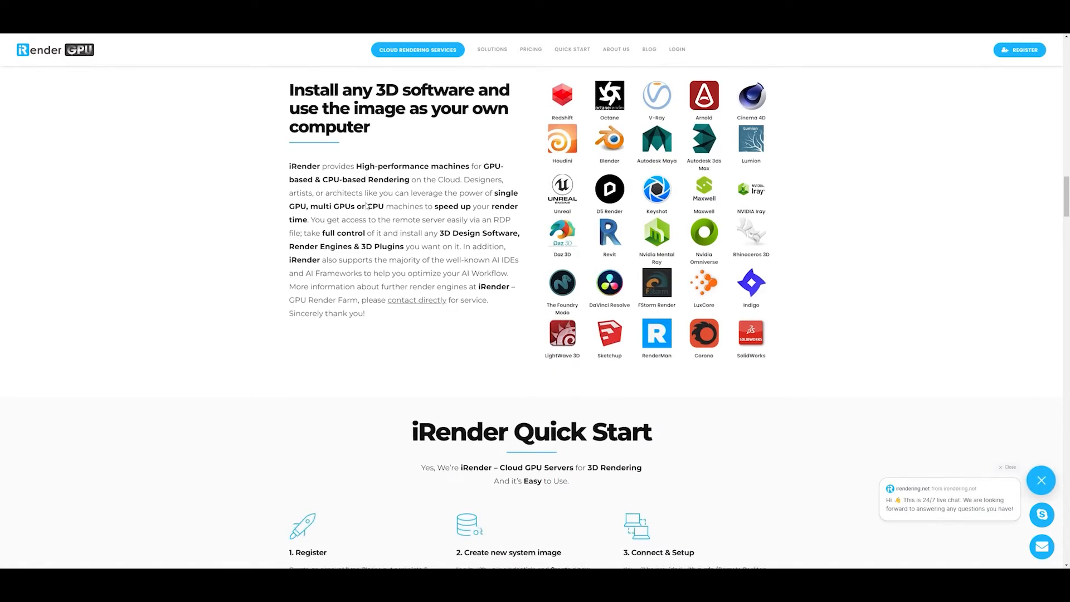
scroll("down", 3)
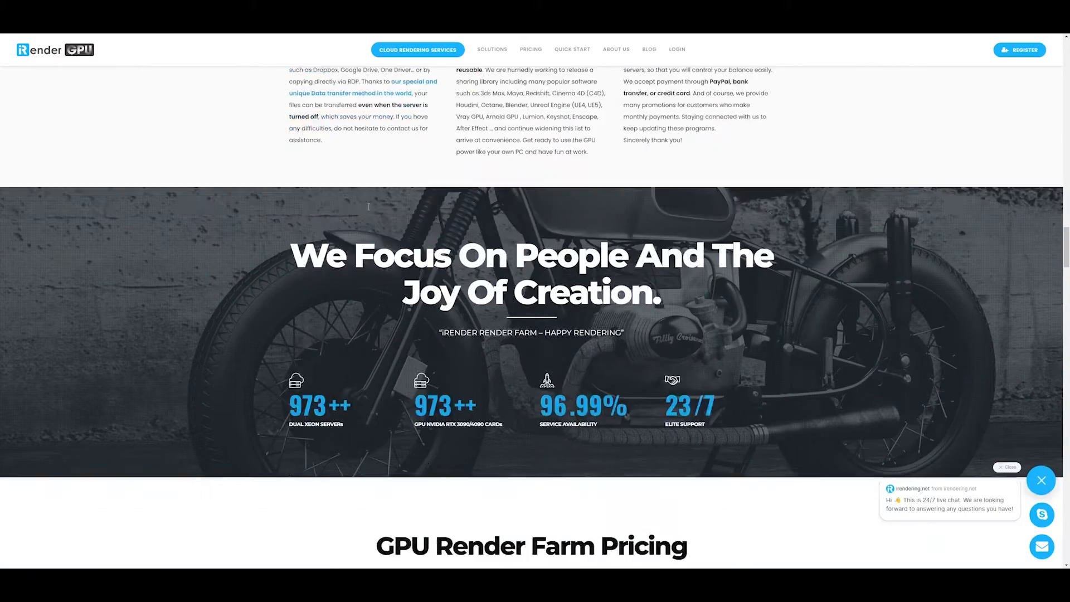
scroll("down", 3)
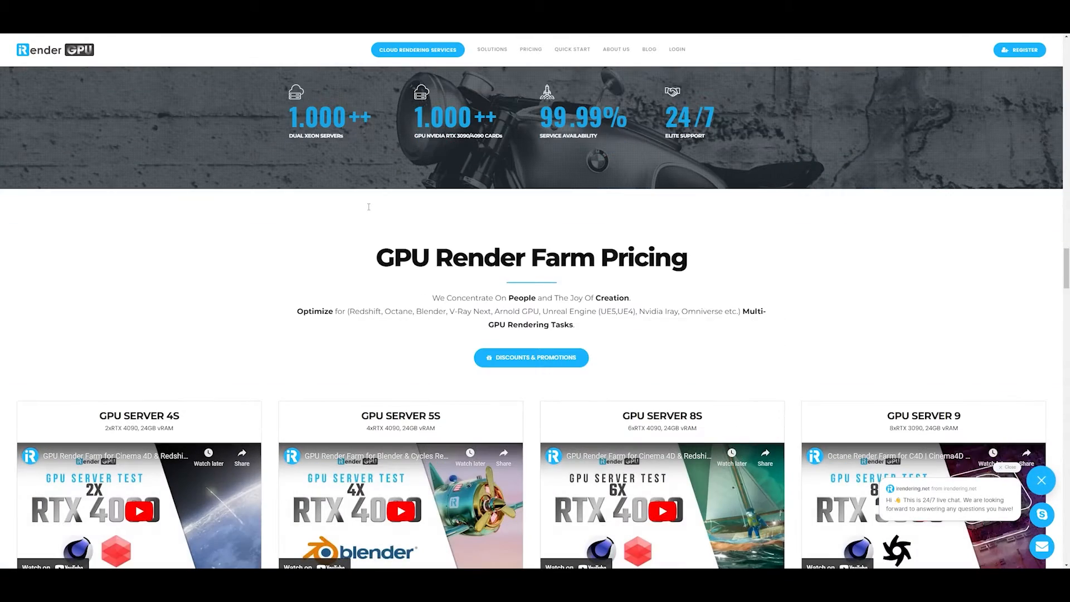
left_click(492, 66)
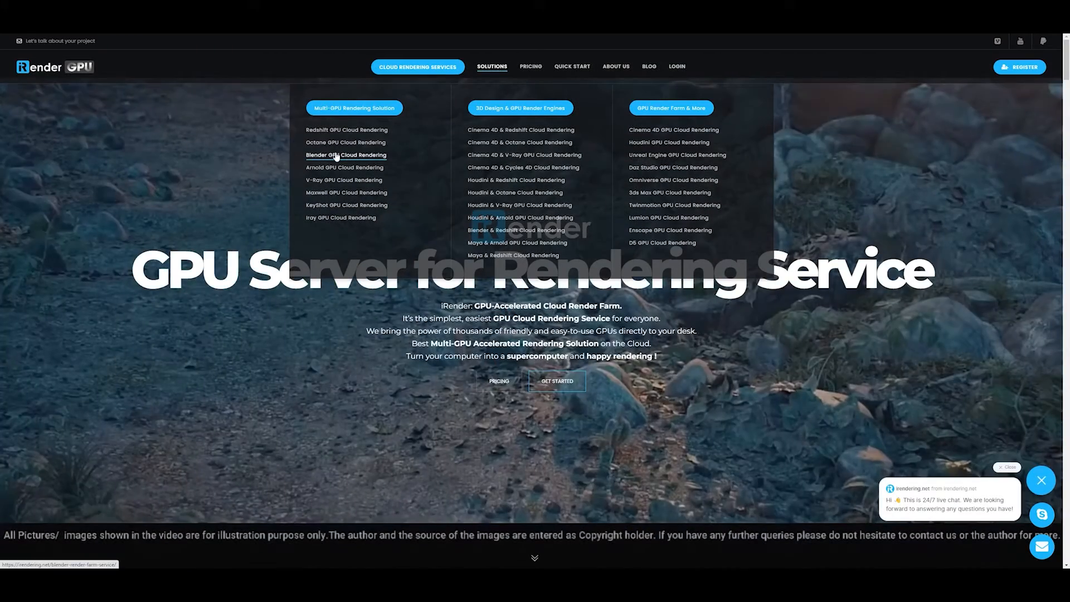
Step: Browse iRender's Blender GPU Cloud Rendering page describing its GPU render nodes
left_click(345, 155)
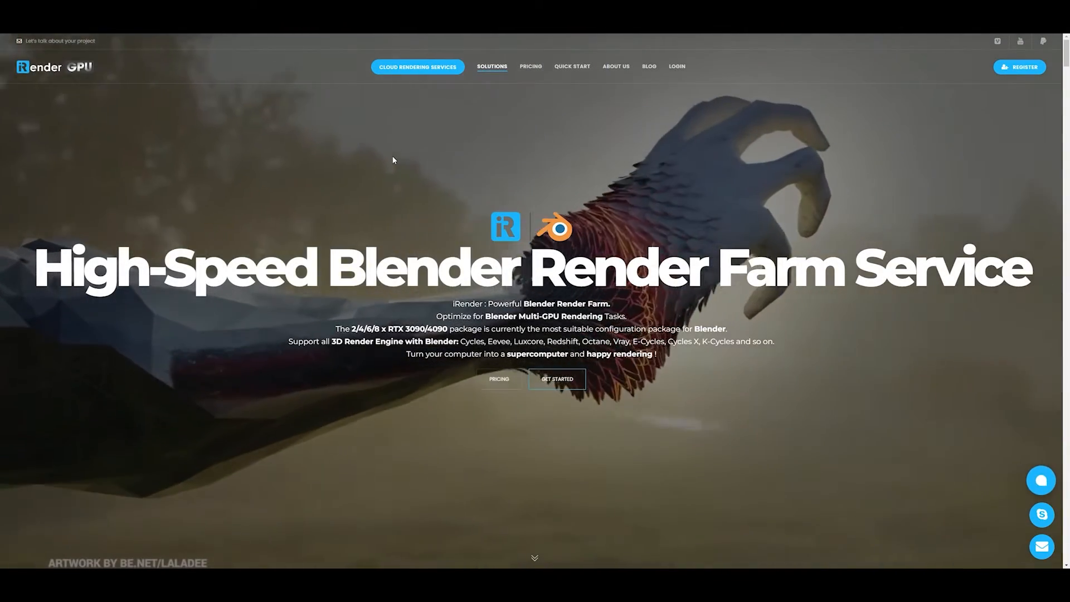
scroll("down", 3)
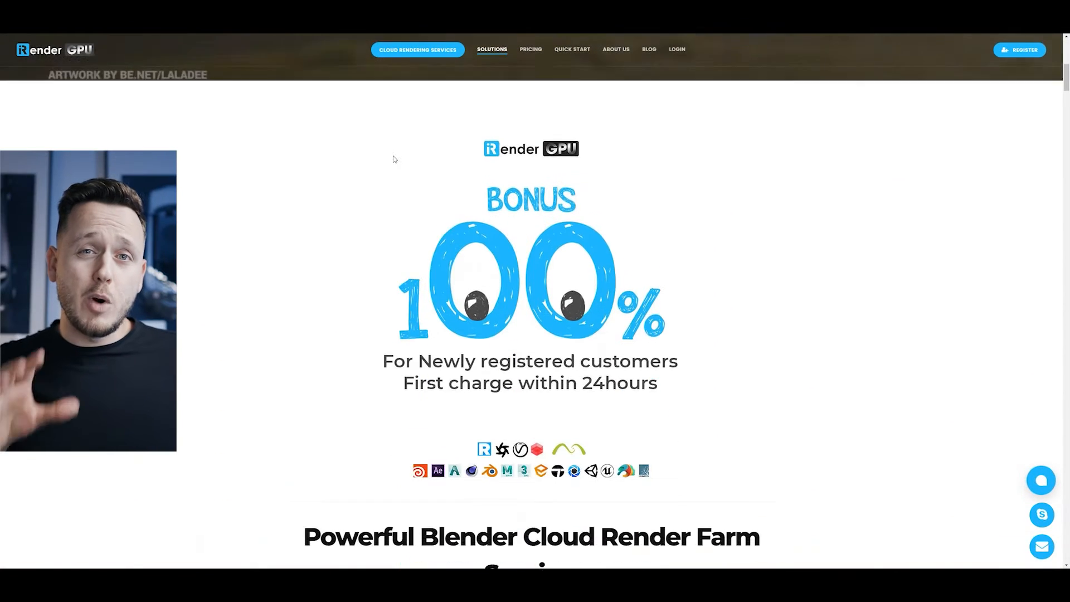
scroll("down", 3)
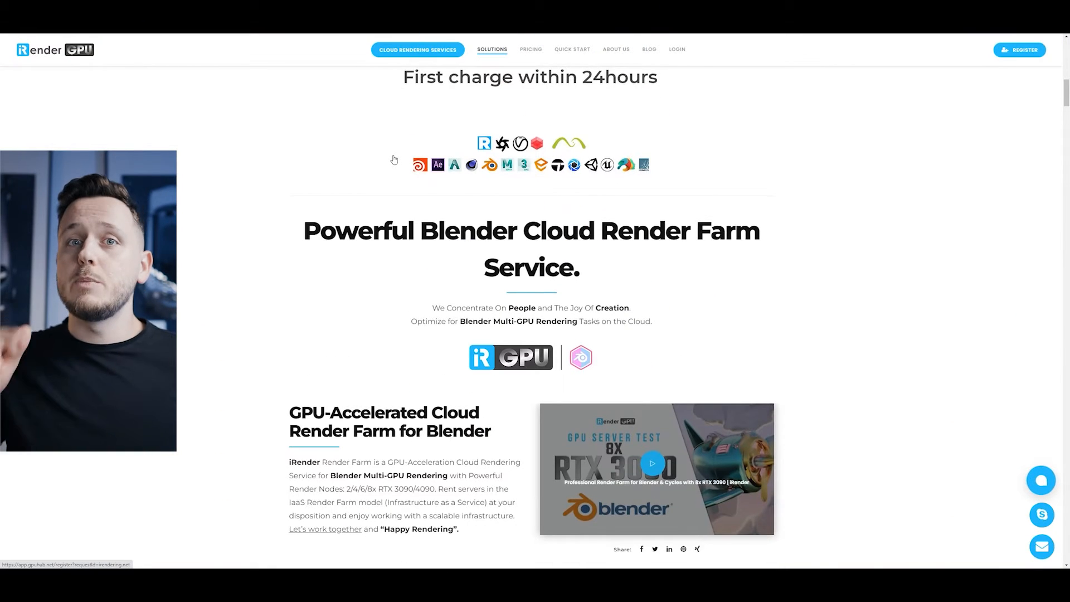
scroll("down", 3)
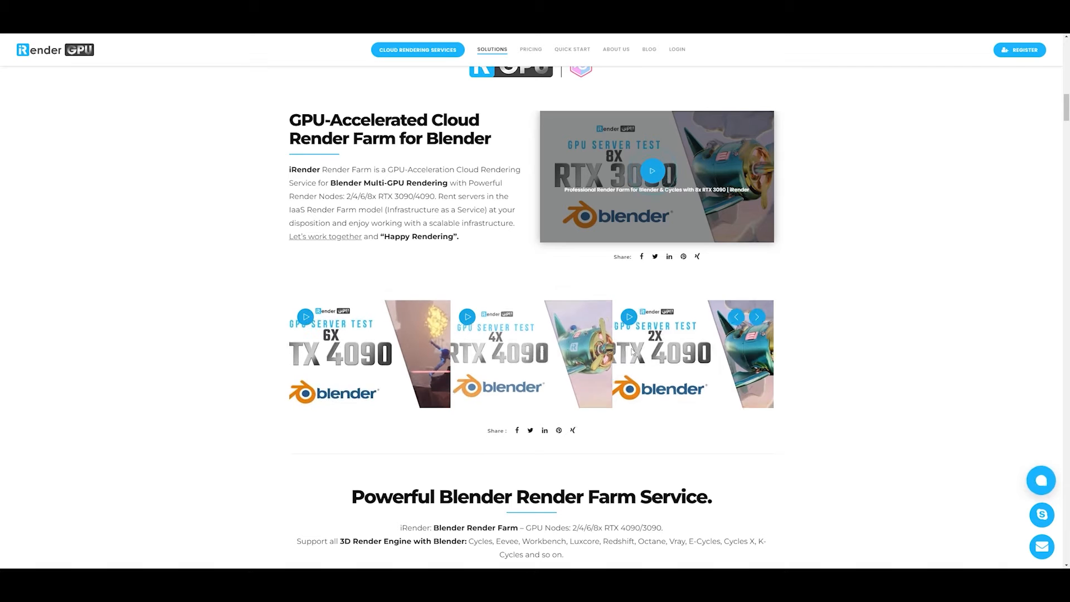
scroll("down", 3)
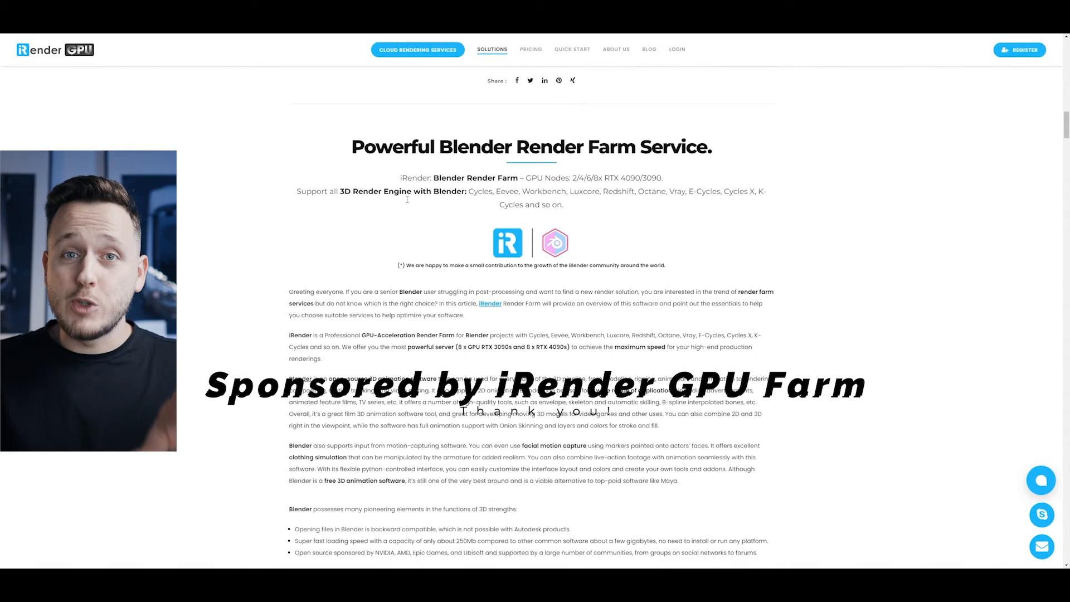
scroll("down", 3)
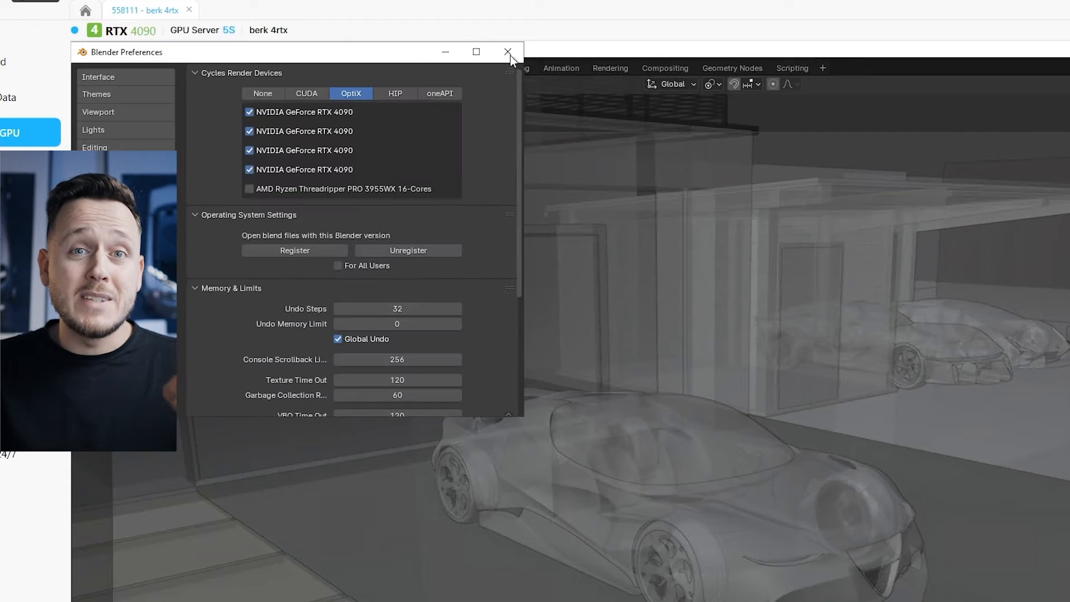
Step: Disable the third and fourth RTX 4090 OptiX devices, leaving two enabled
left_click(248, 151)
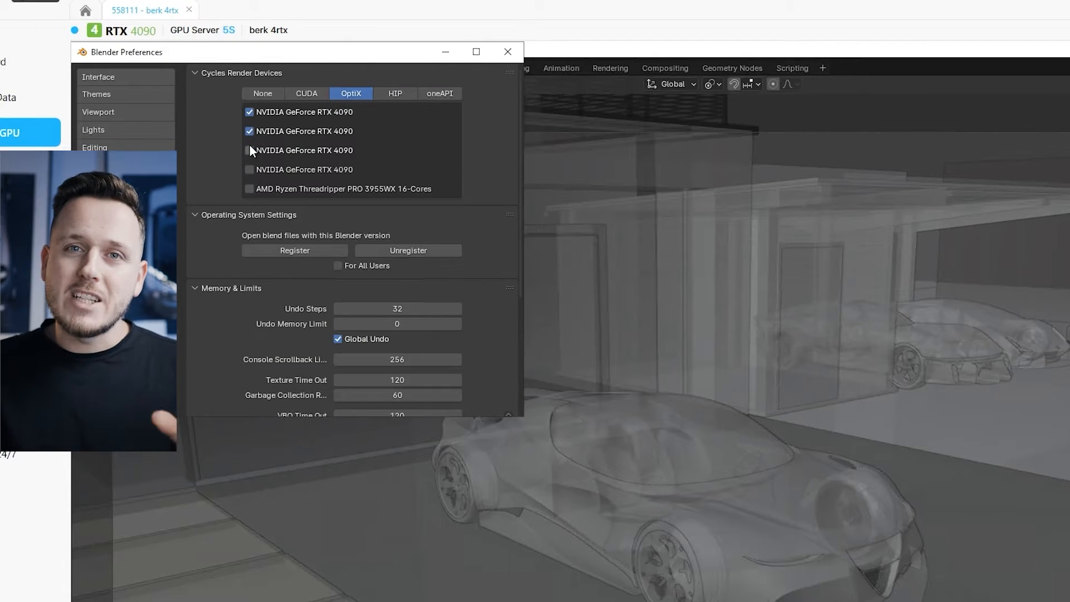
left_click(248, 131)
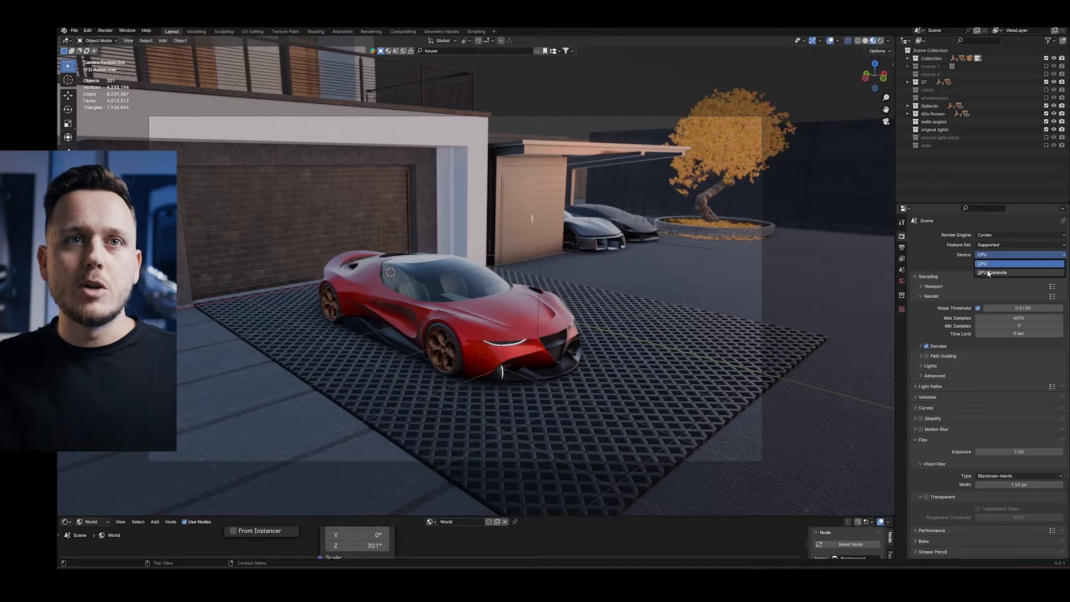
Step: Set the Cycles render device to GPU Compute in Render Properties
left_click(993, 271)
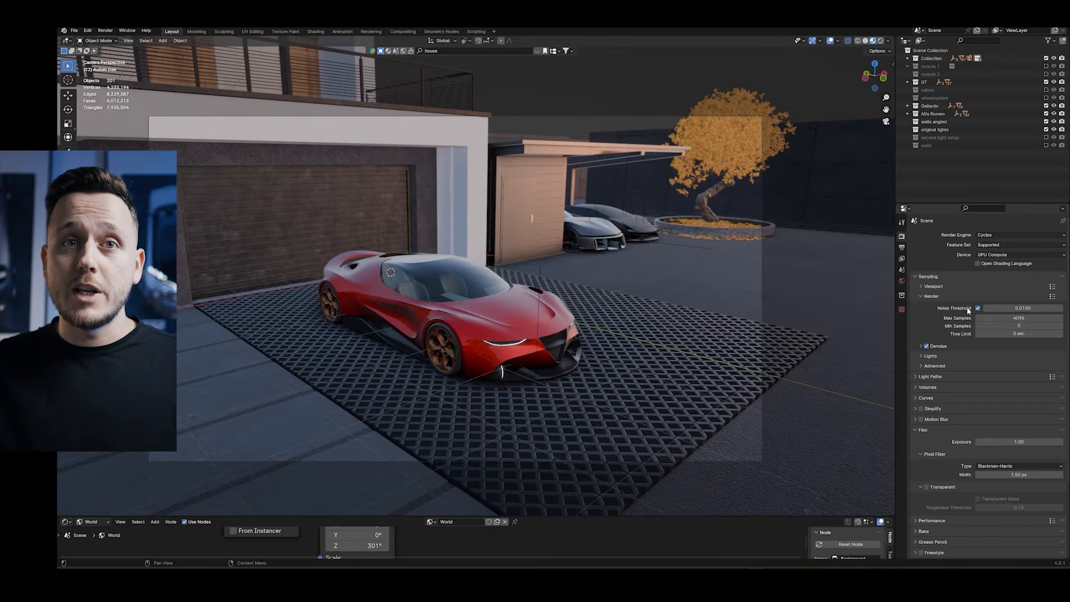
mouse_move(1016, 308)
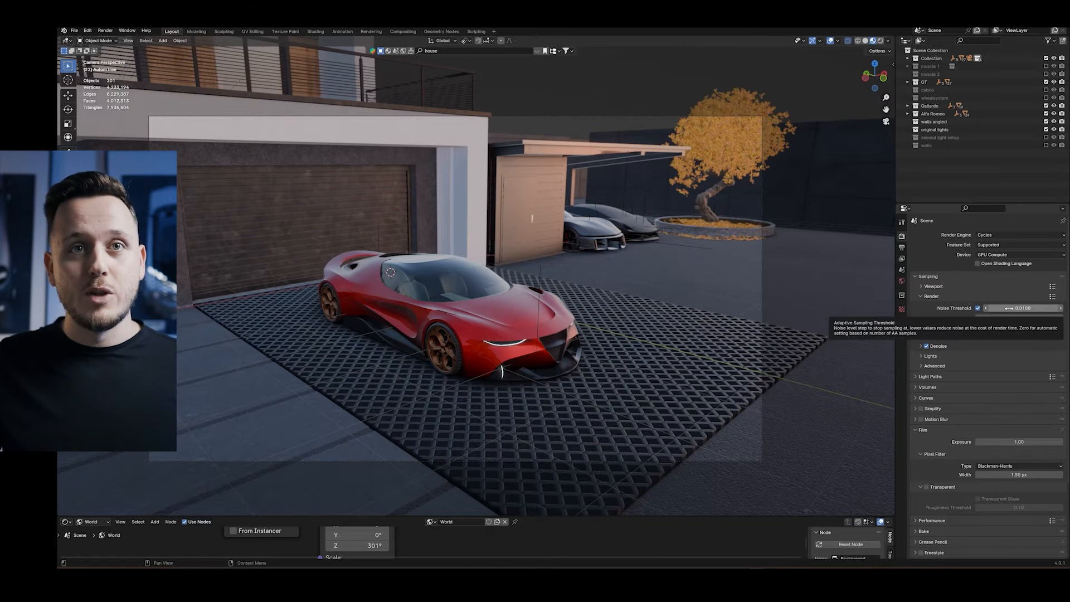
left_click(1016, 308)
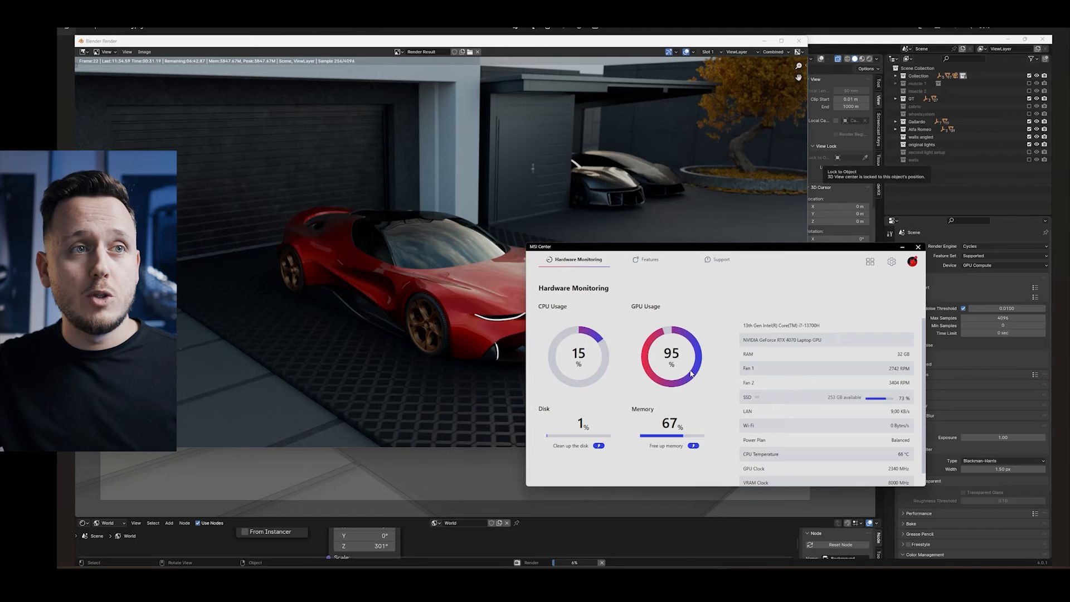
mouse_move(685, 436)
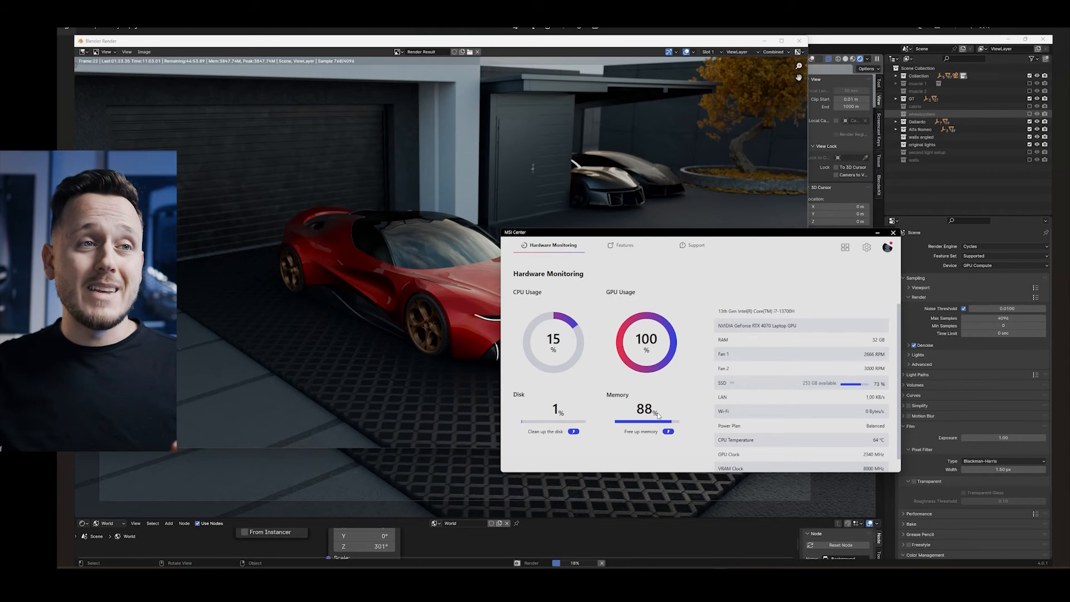
mouse_move(668, 397)
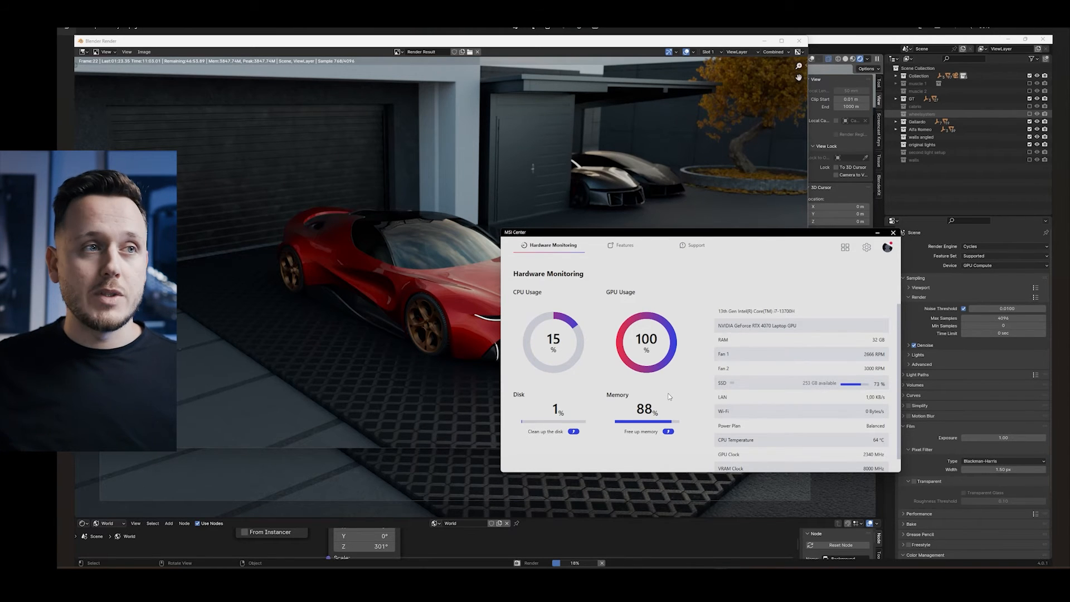
Step: Close the finished Blender Render window to return to the scene viewport
left_click(891, 232)
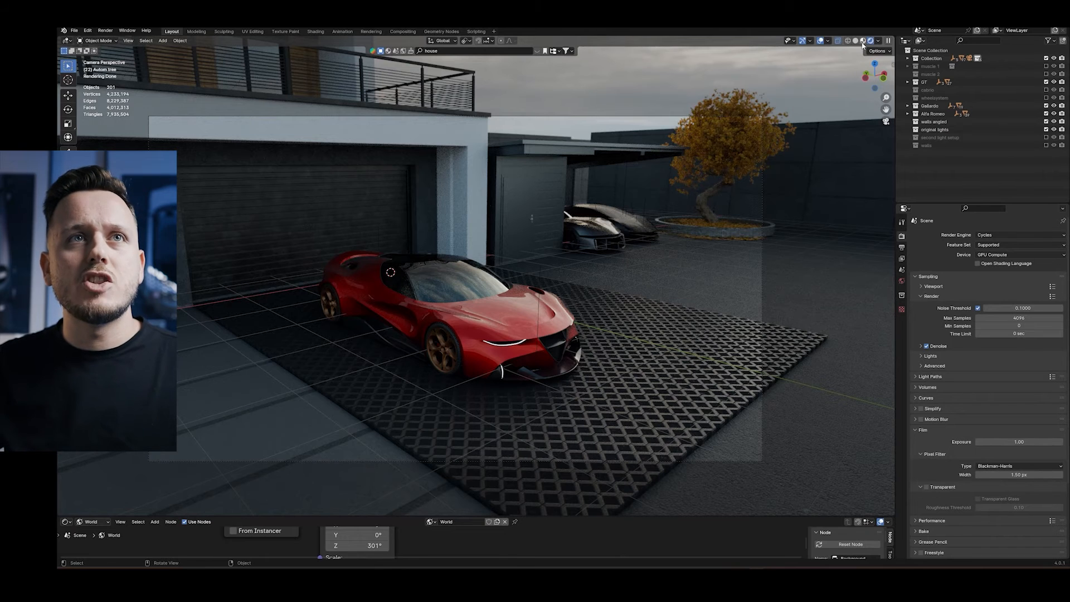
left_click(858, 40)
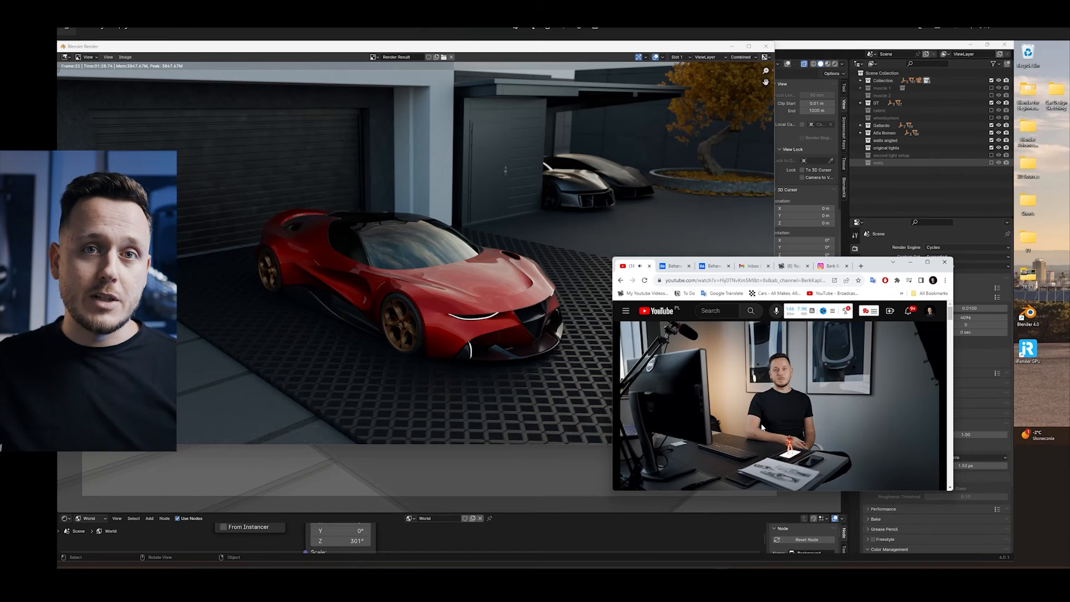
mouse_move(764, 402)
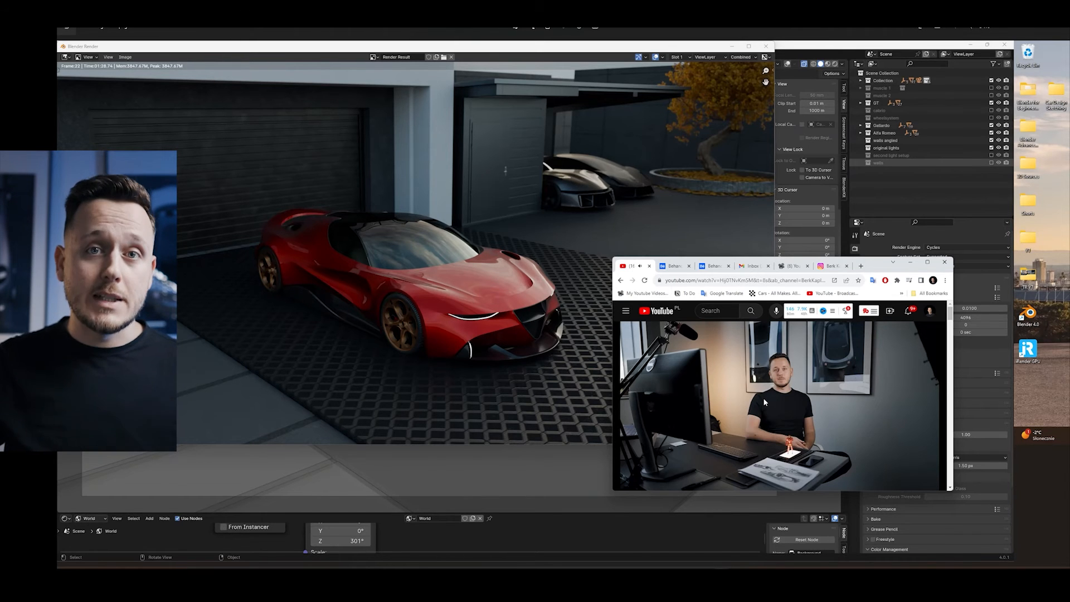